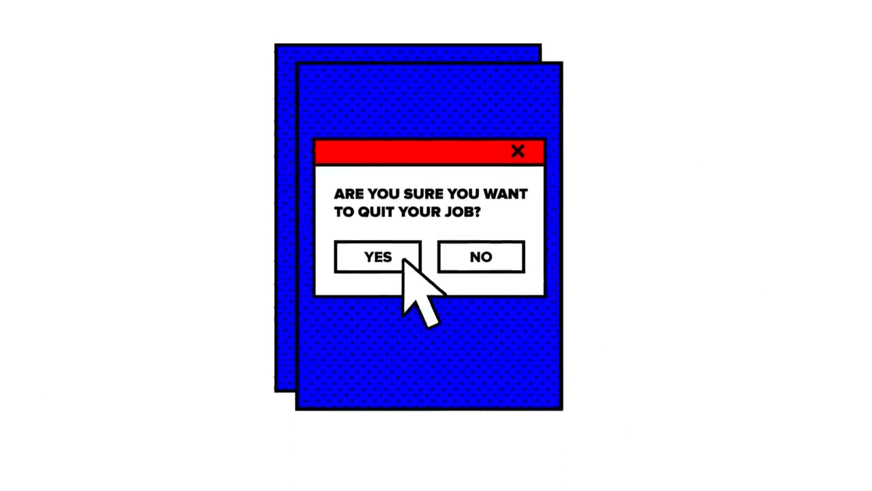
pyautogui.click(377, 256)
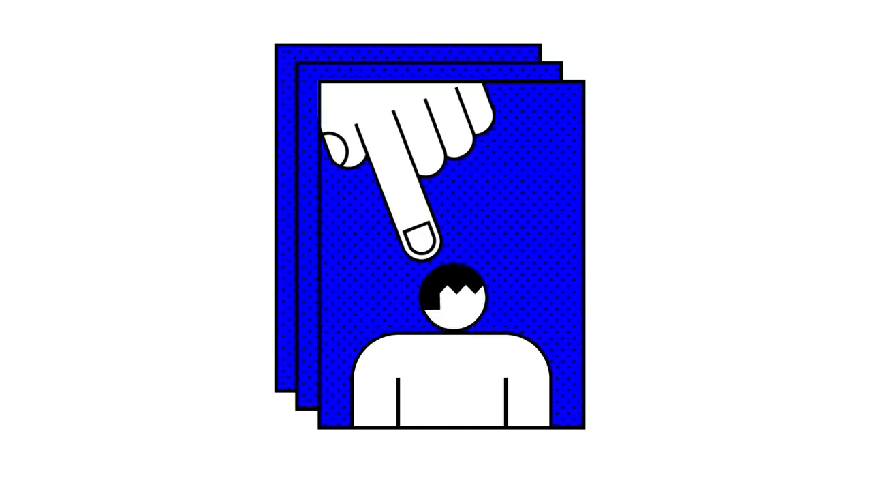